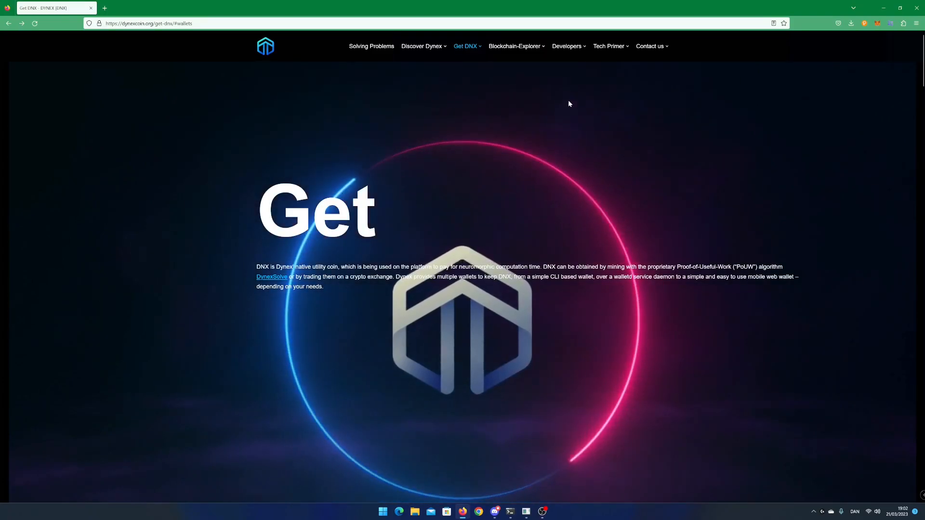
Choose DNX Wallets from the Get DNX menu to reach the Mobile Web Wallet section
click(465, 46)
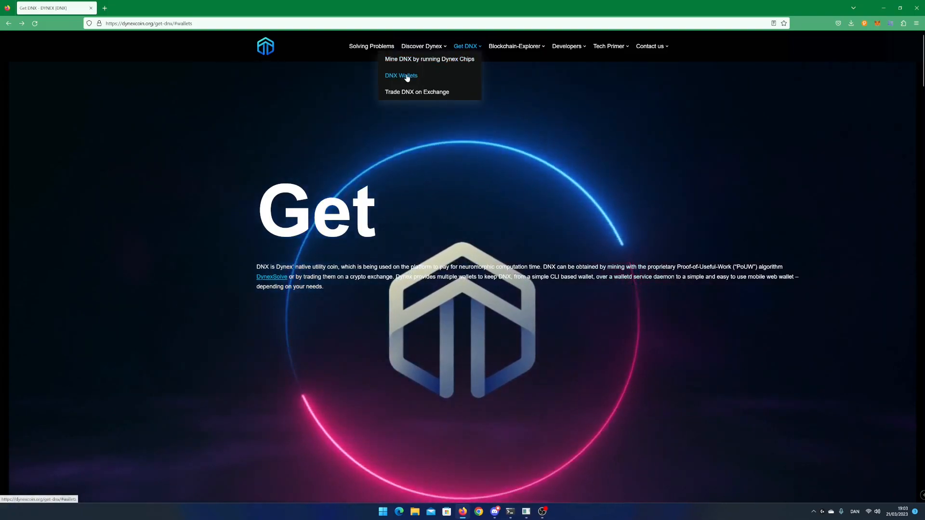
click(402, 76)
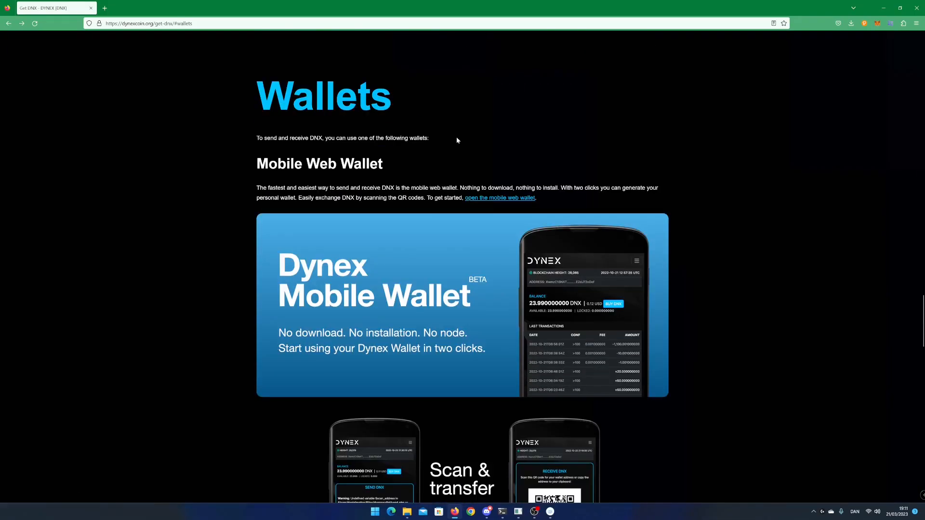
Open the mobile web wallet, start 'Create your wallet now' and submit the new wallet form
click(499, 197)
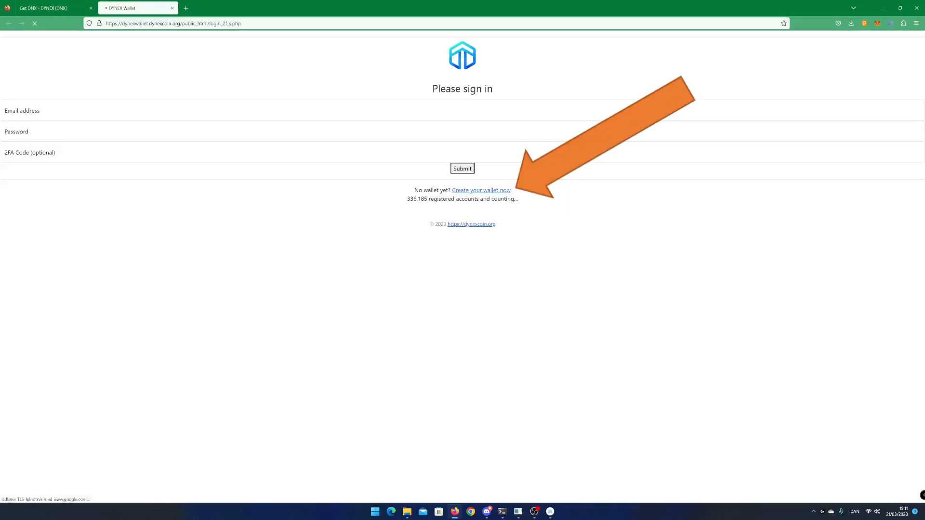
click(481, 189)
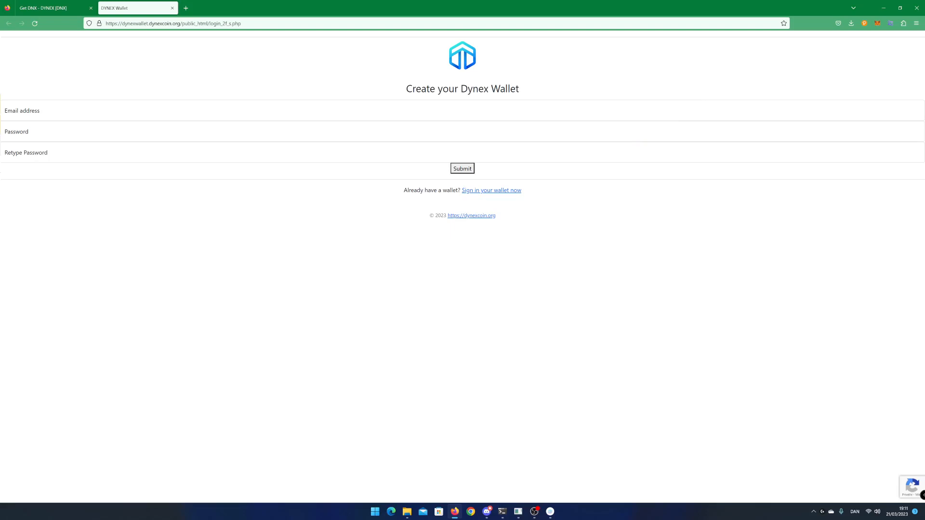
click(491, 190)
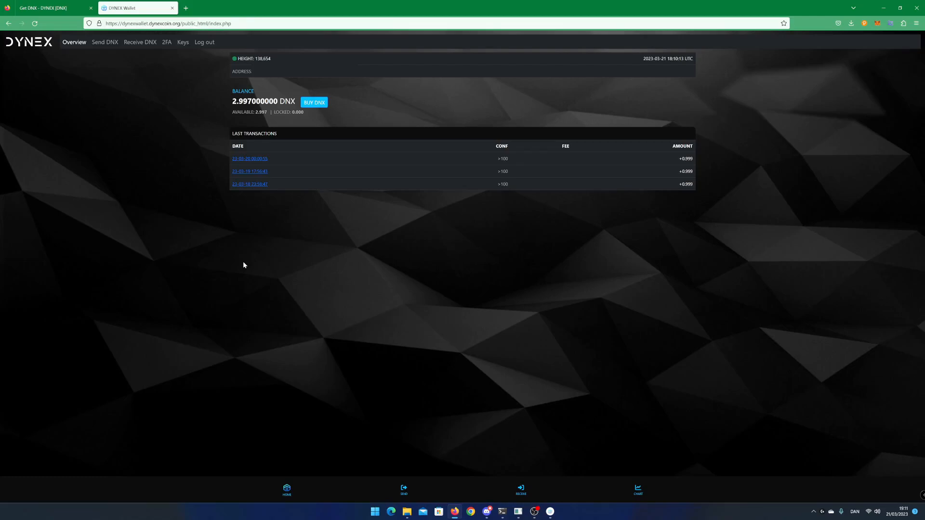
mouse_move(140, 42)
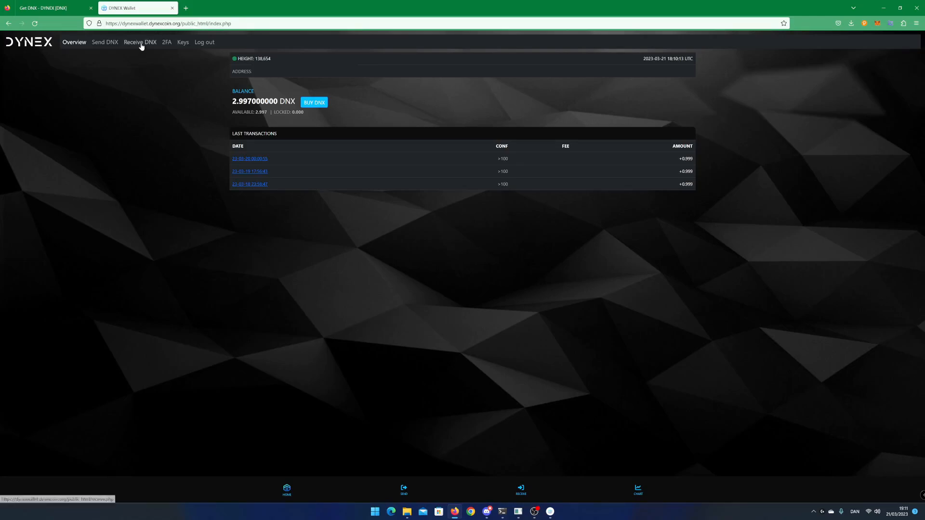
Show the Receive DNX page with the wallet address QR code
click(140, 42)
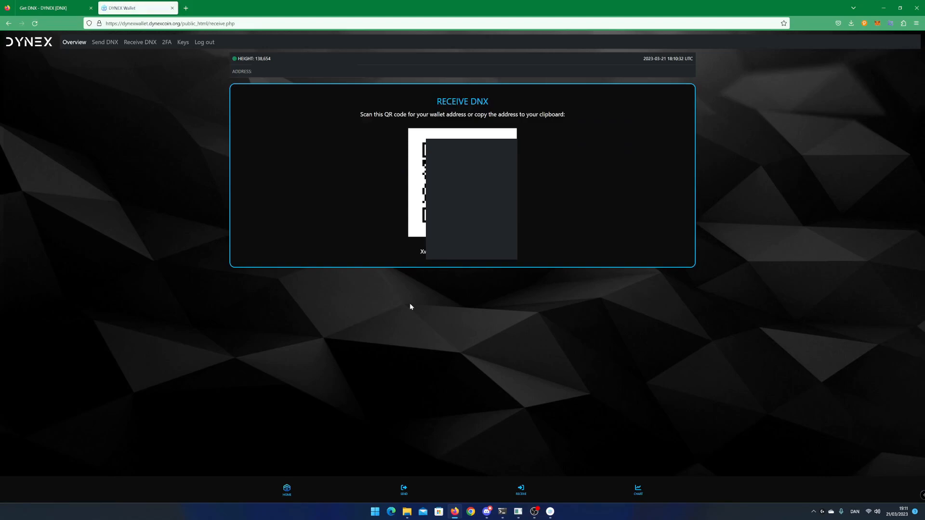
mouse_move(660, 301)
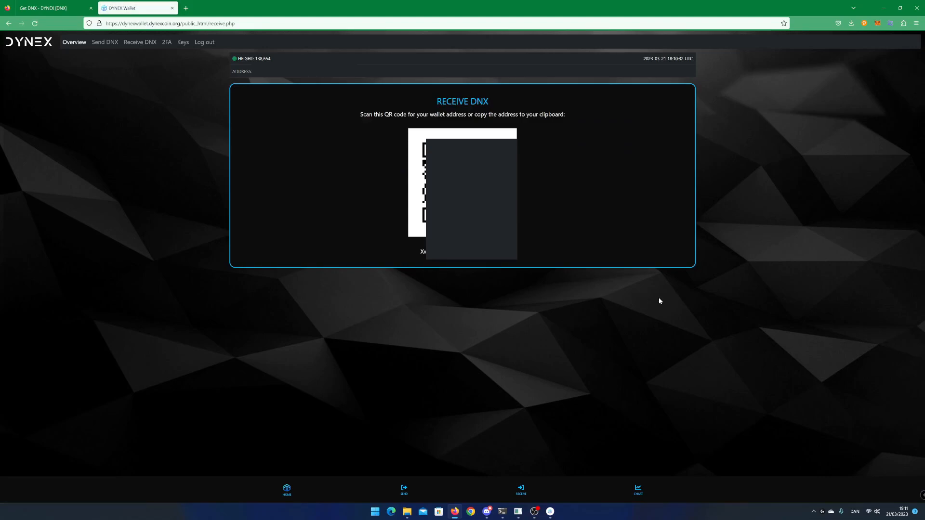
mouse_move(143, 138)
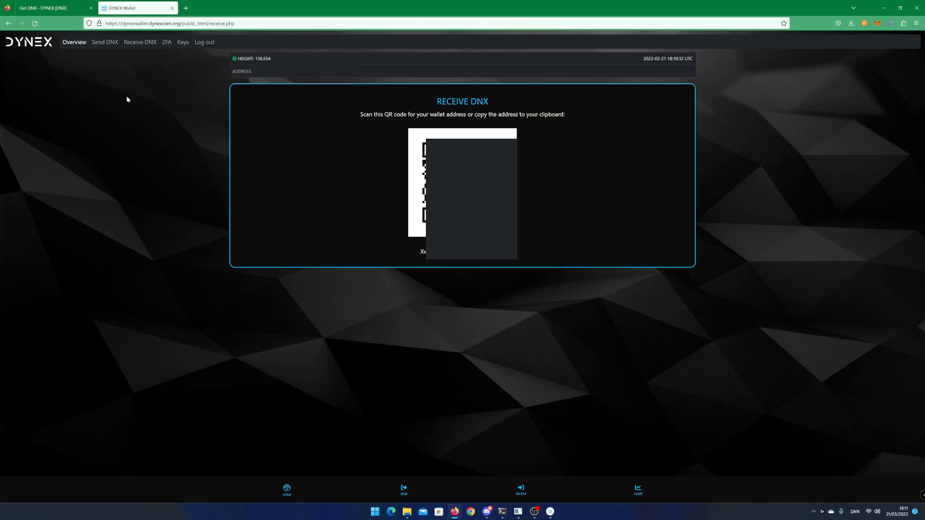
Open the Send DNX page, which requires 2FA activation before sending
click(105, 42)
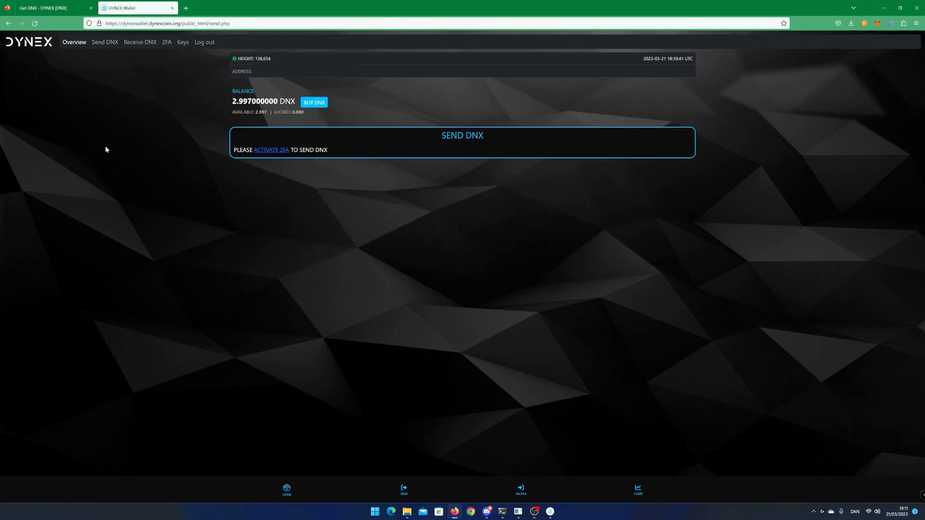